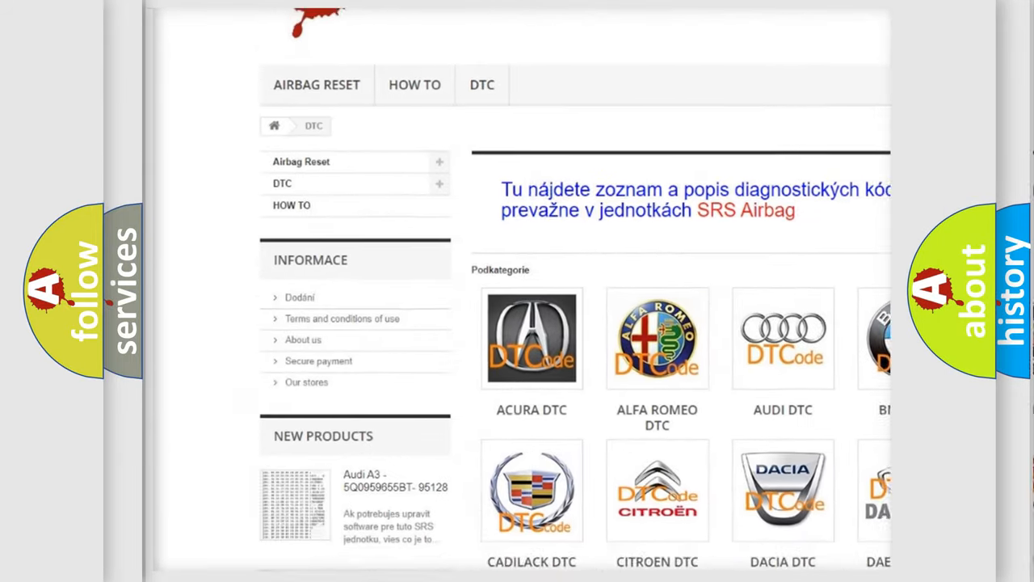
{"action": "scroll", "scroll_direction": "down", "scroll_amount": 3}
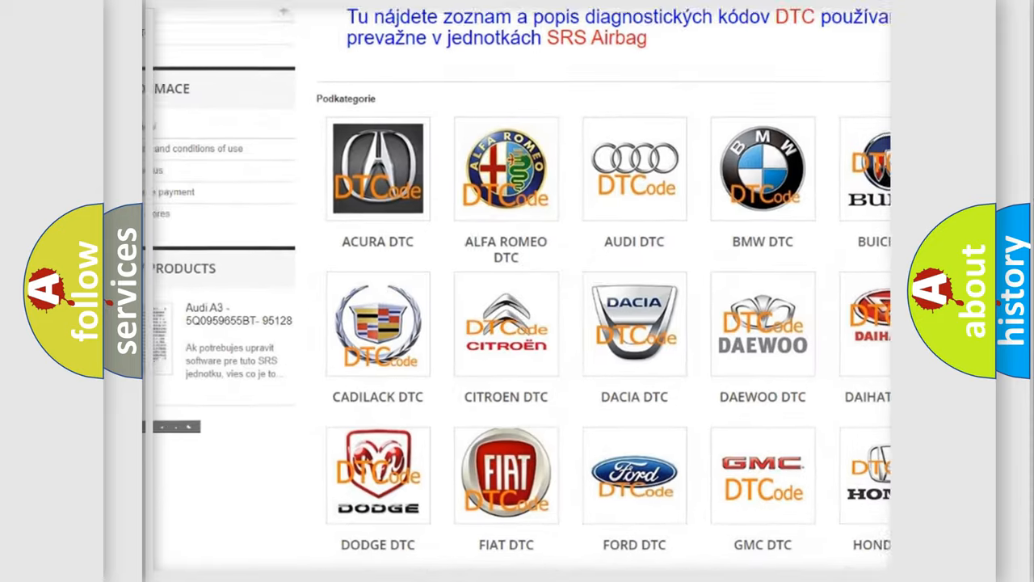
{"action": "scroll", "scroll_direction": "down", "scroll_amount": 3}
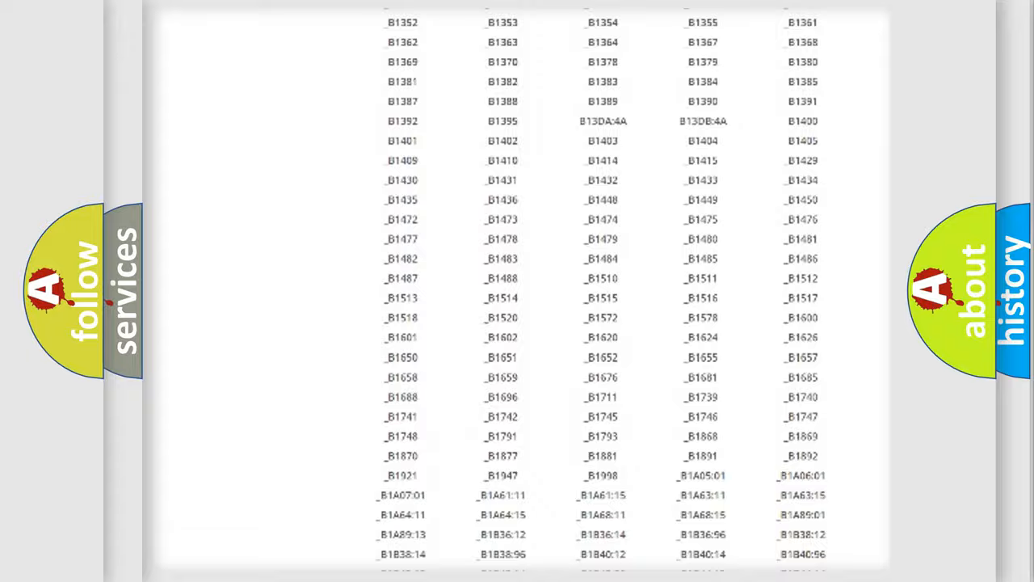
{"action": "scroll", "scroll_direction": "up", "scroll_amount": 3}
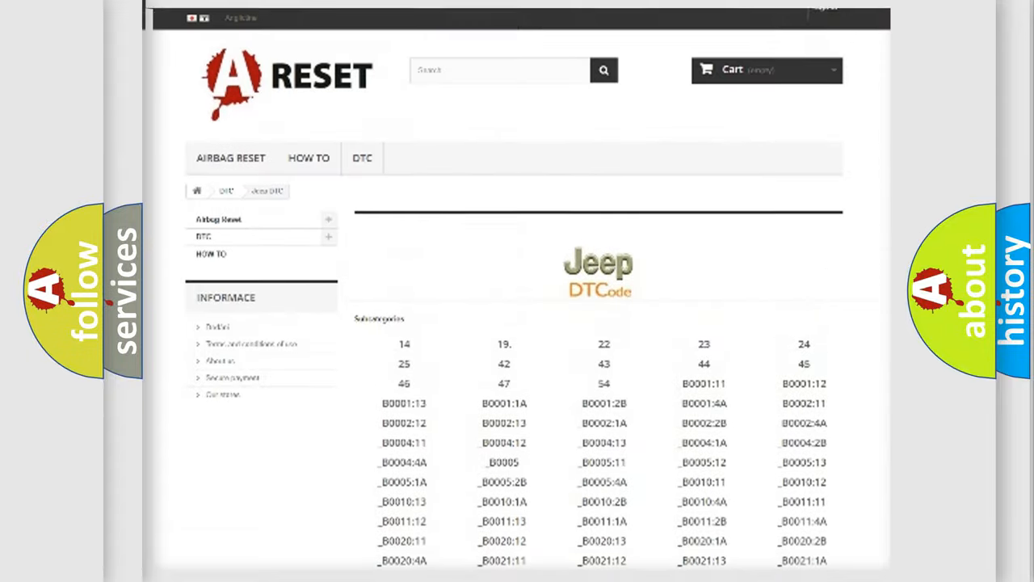